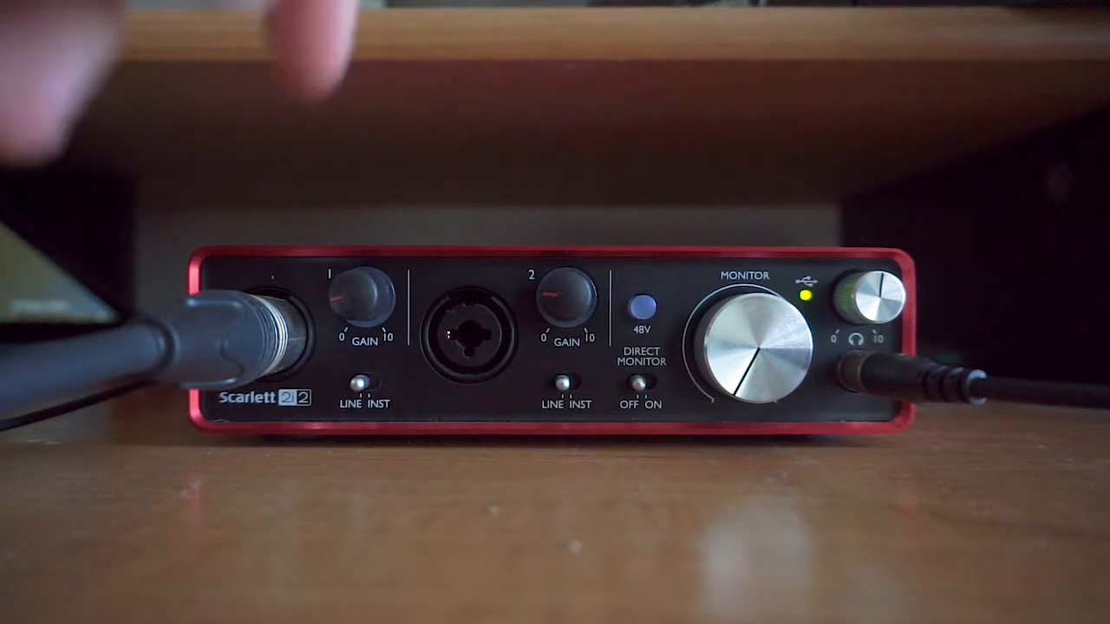
- Switch on 48V phantom power on the Scarlett 2i2 front panel for the mic input
{"action": "left_click", "coordinate": [641, 309]}
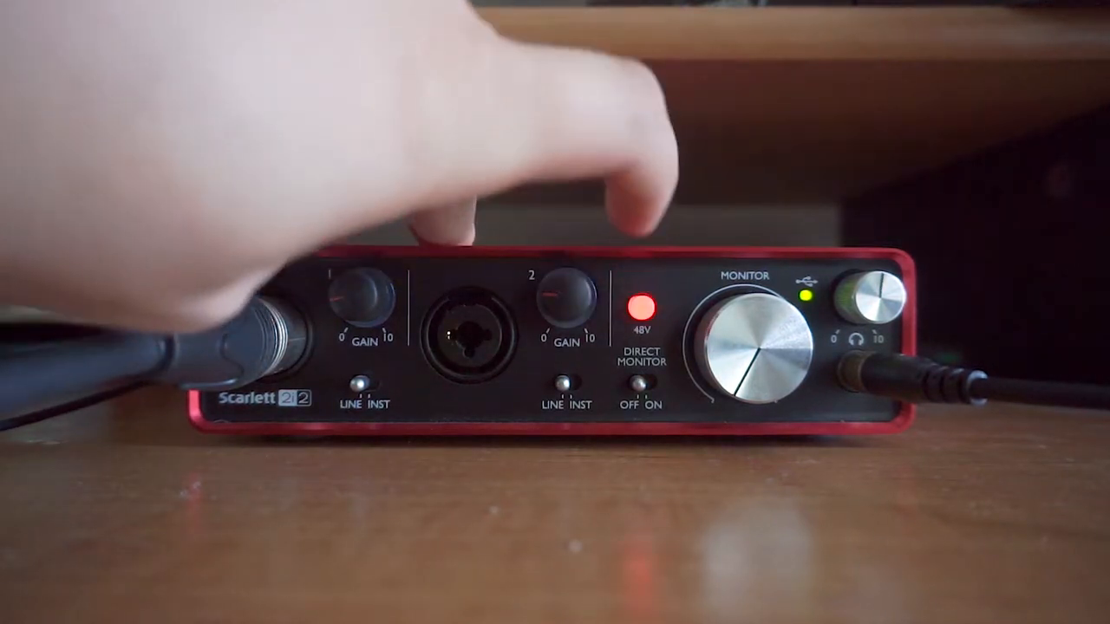
{"action": "left_click", "coordinate": [642, 308]}
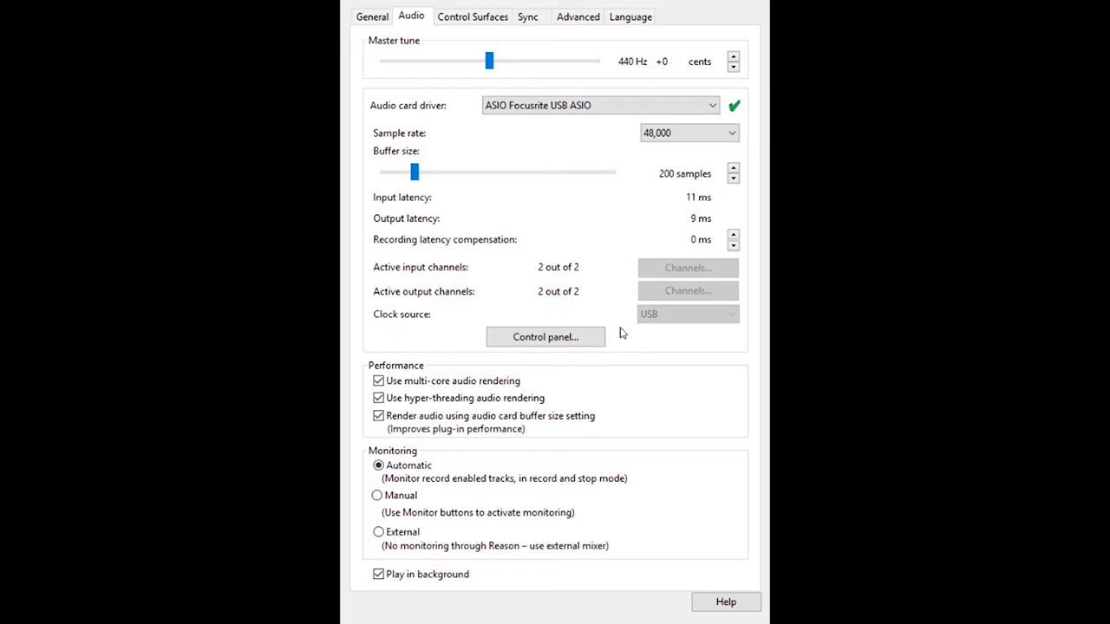
{"action": "mouse_move", "coordinate": [397, 31]}
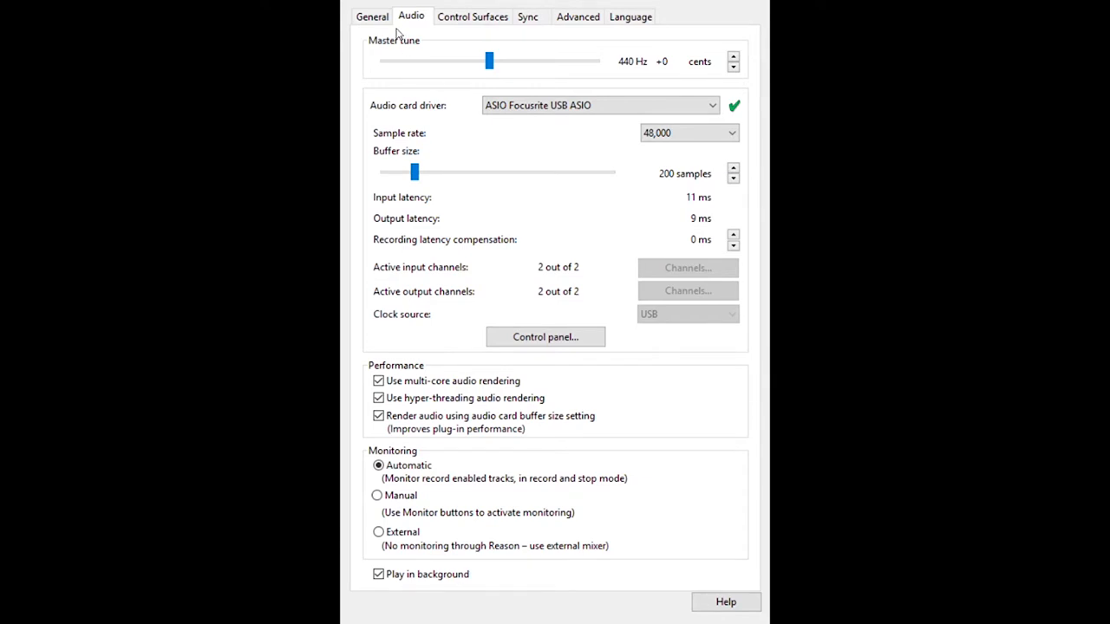
{"action": "mouse_move", "coordinate": [417, 31]}
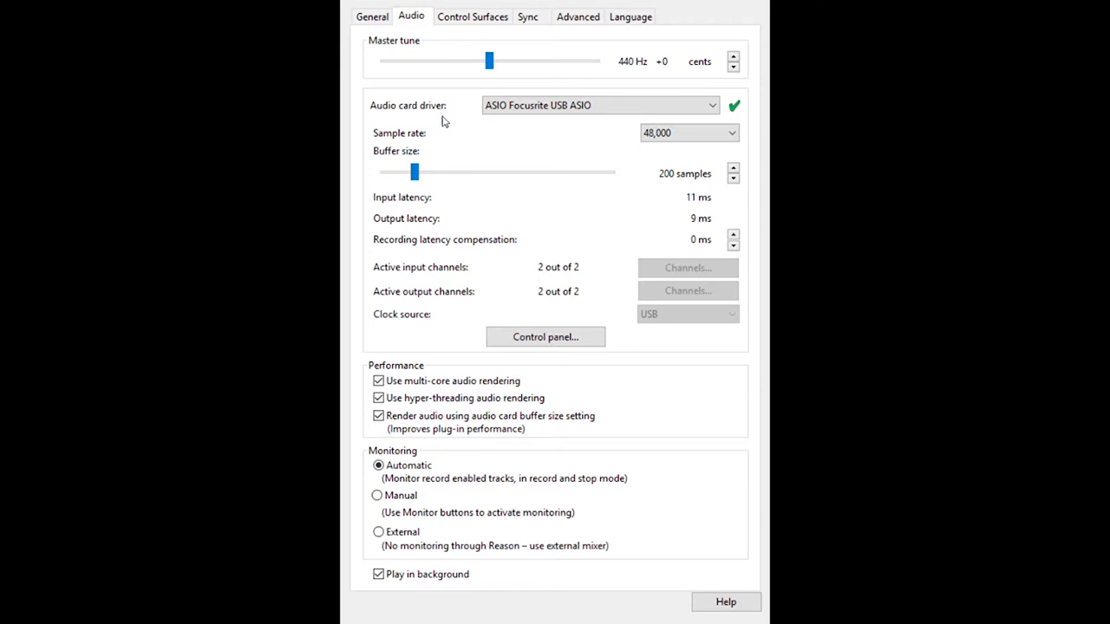
{"action": "mouse_move", "coordinate": [408, 118]}
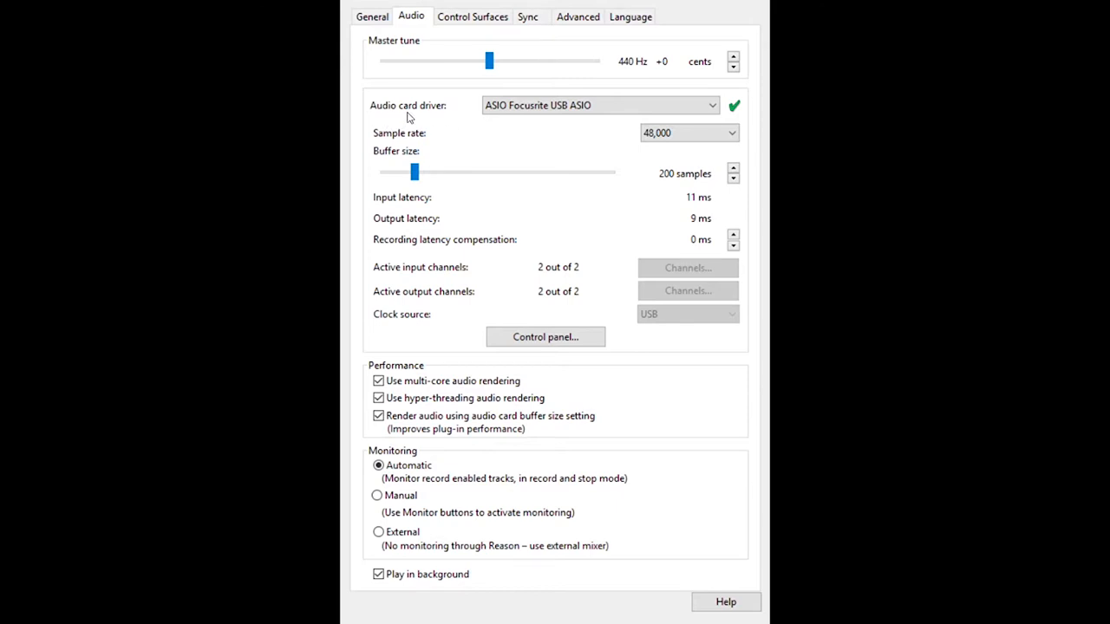
{"action": "mouse_move", "coordinate": [451, 120]}
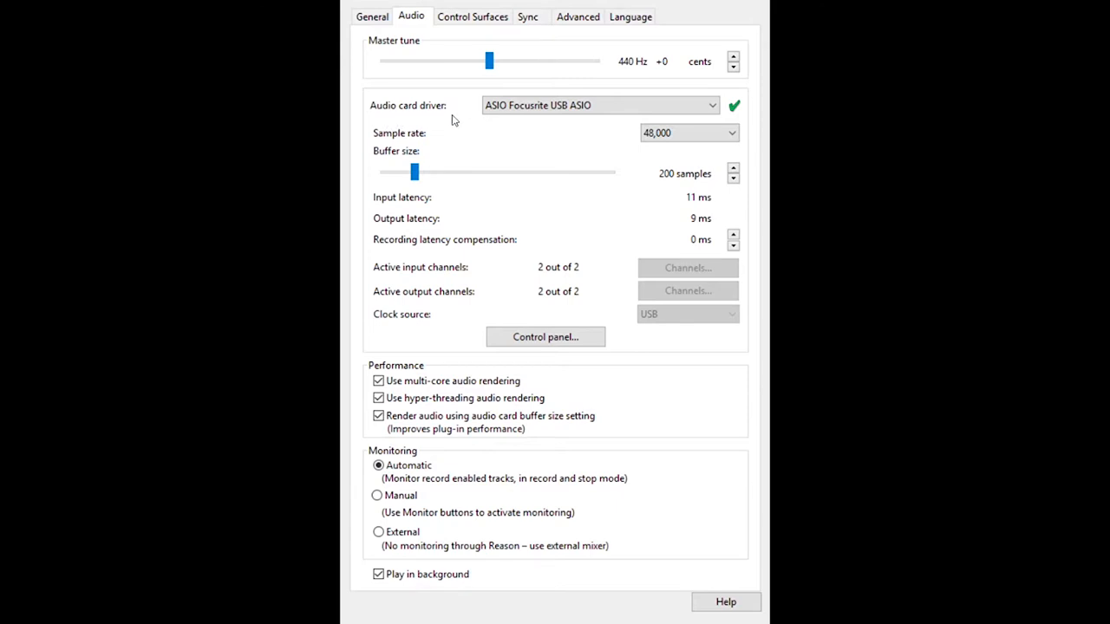
{"action": "left_click", "coordinate": [713, 106]}
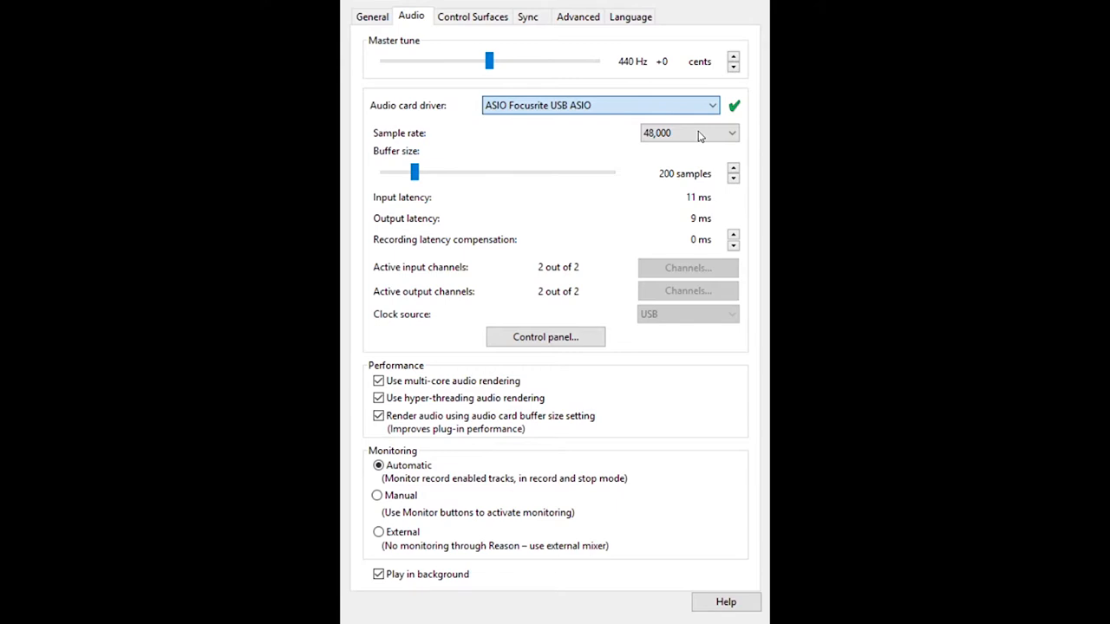
{"action": "mouse_move", "coordinate": [687, 130]}
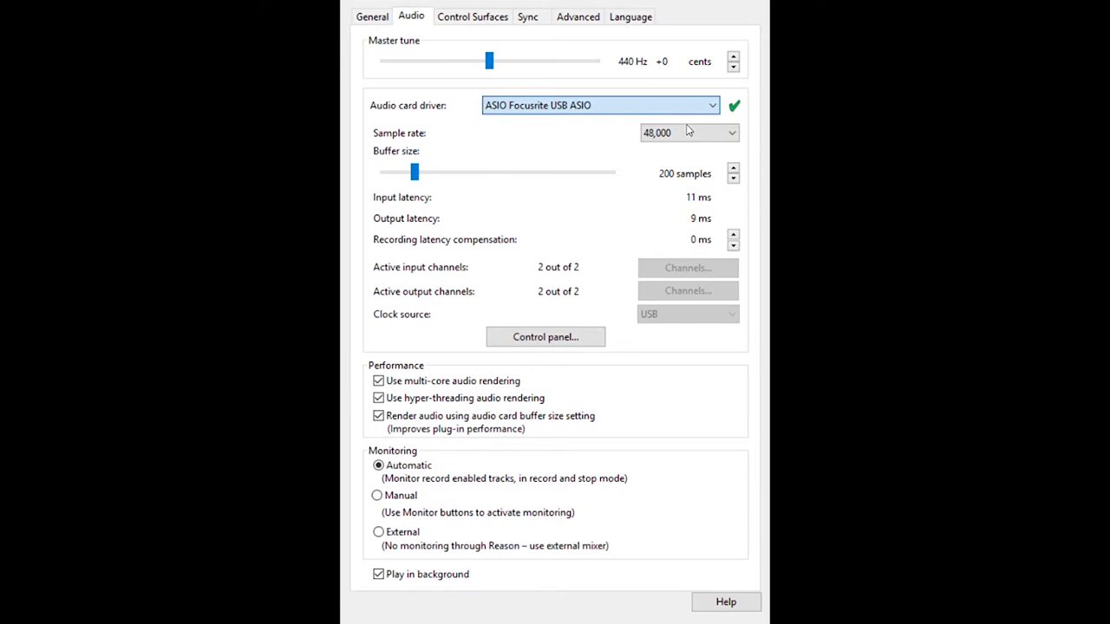
{"action": "left_click", "coordinate": [685, 132]}
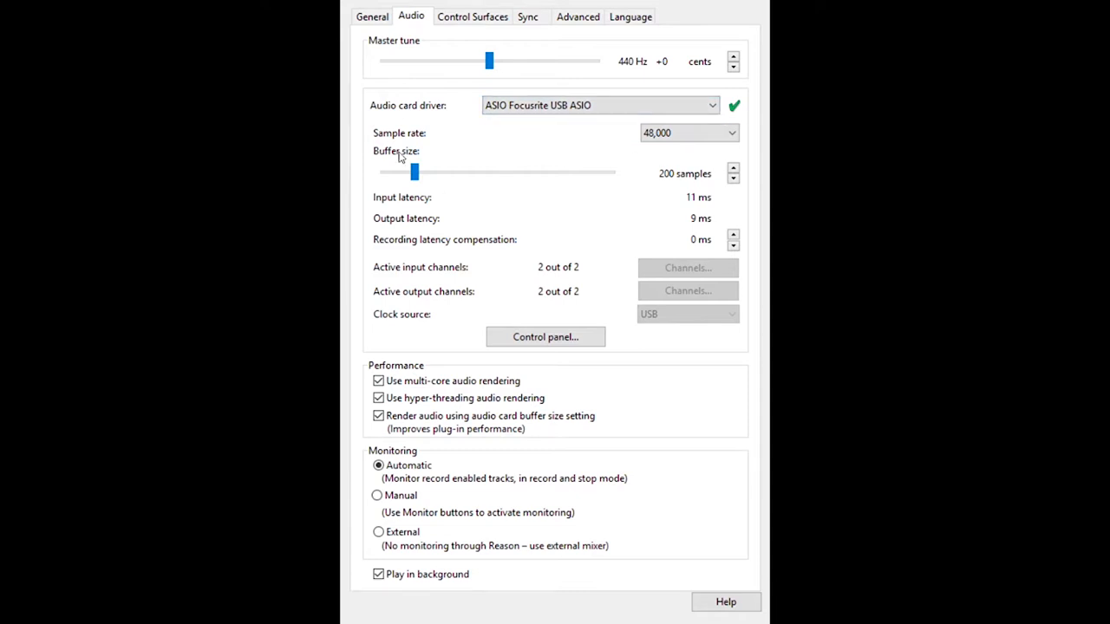
{"action": "mouse_move", "coordinate": [575, 156]}
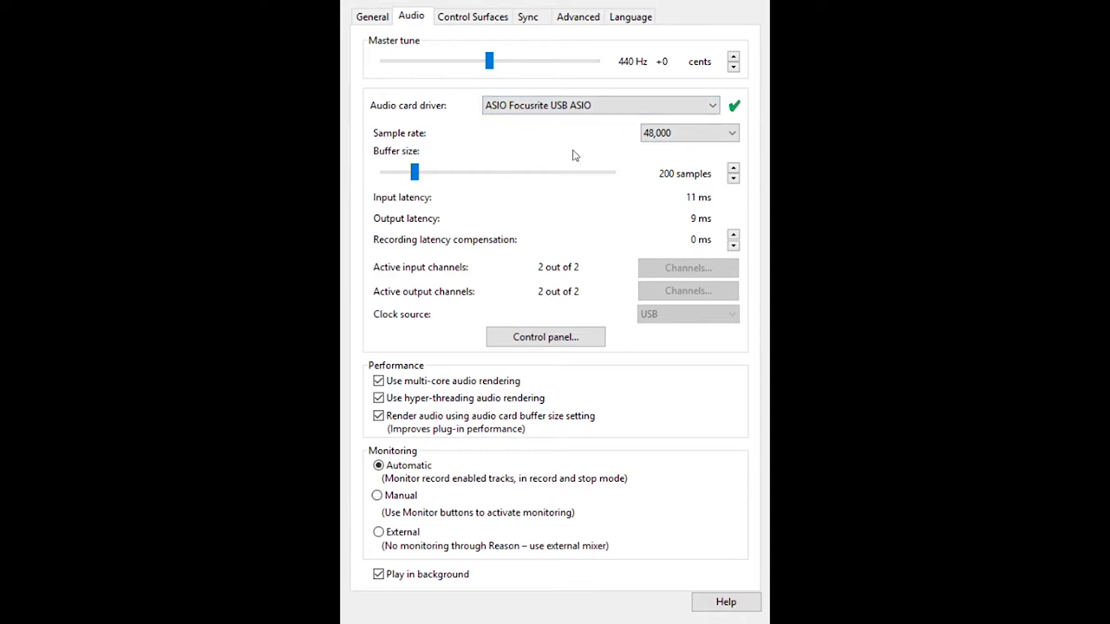
{"action": "mouse_move", "coordinate": [566, 156]}
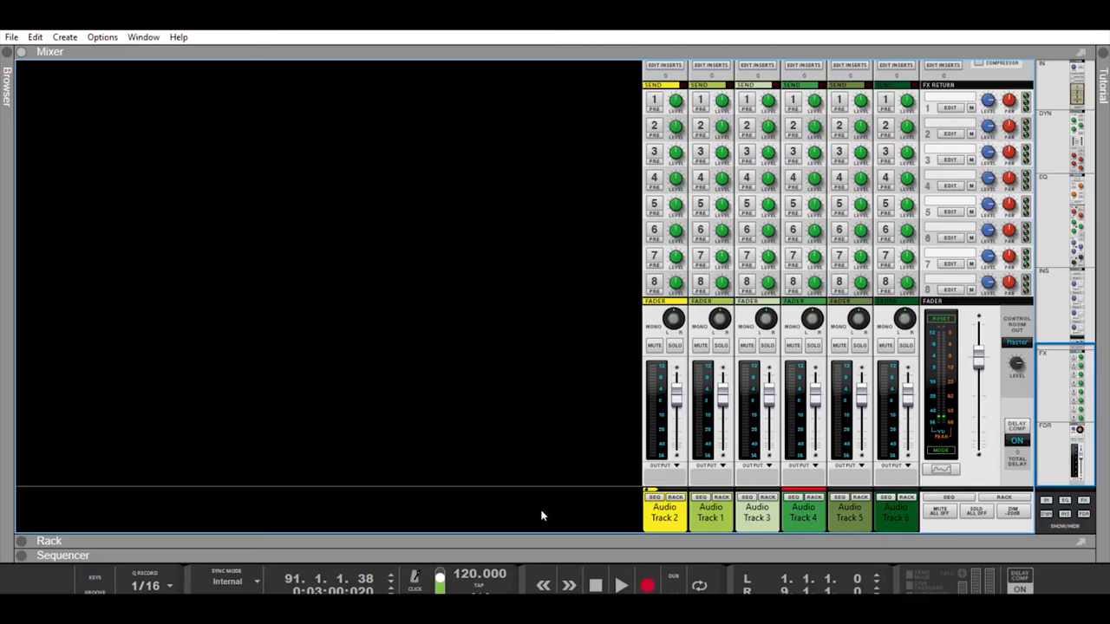
- Record clips across the audio tracks and return to the Mixer showing eight audio channels
{"action": "left_click", "coordinate": [621, 585]}
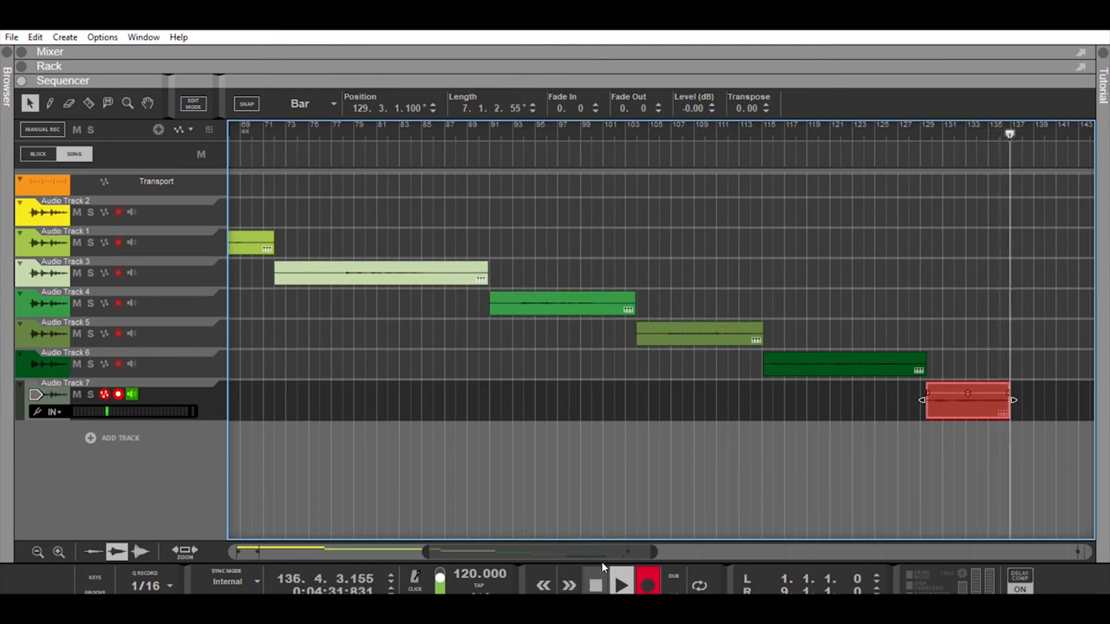
{"action": "left_click", "coordinate": [49, 52]}
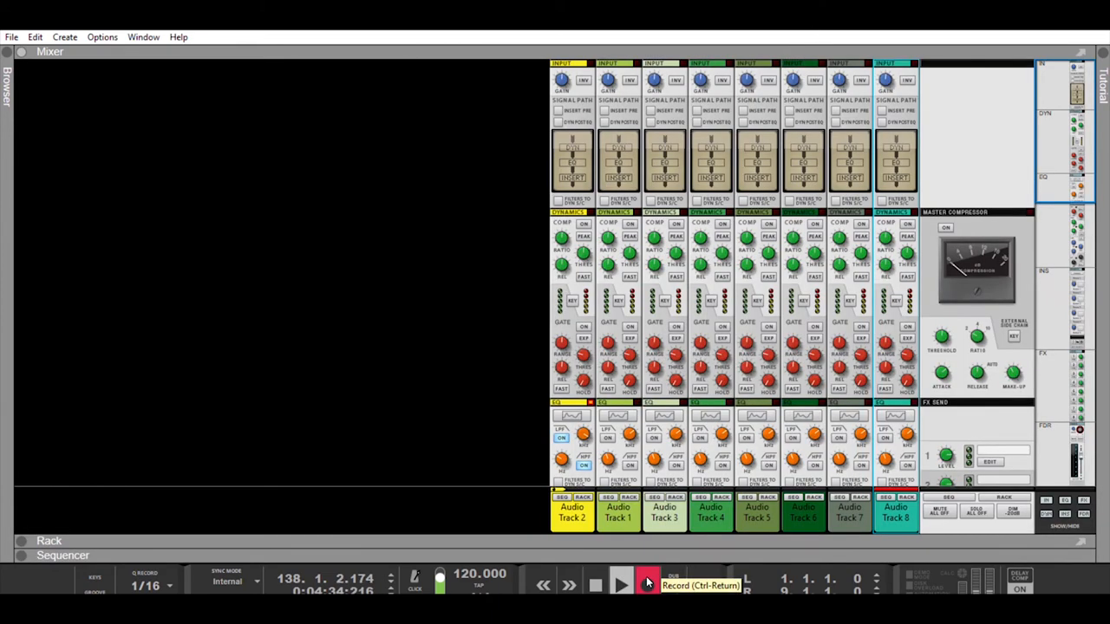